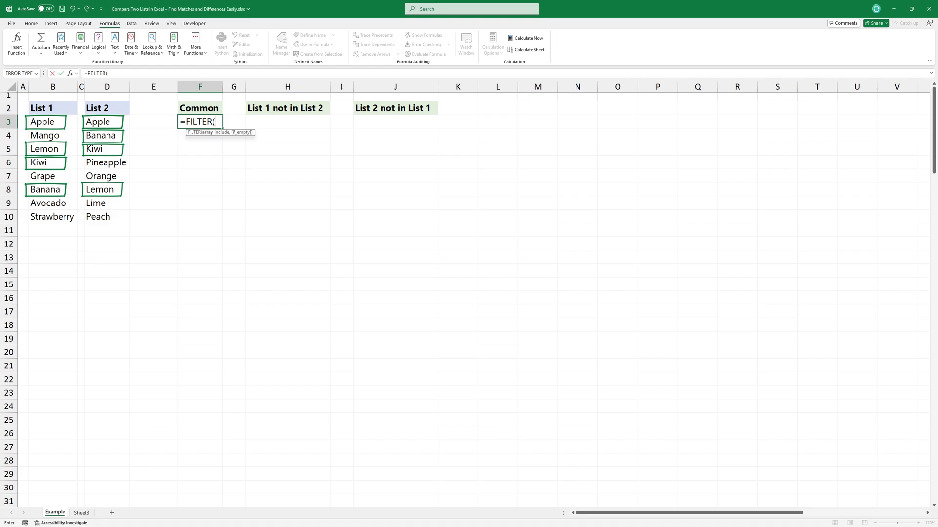
Step: Use List 1's cells B3:B10 as the FILTER array argument in F3
drag(42, 121, 51, 217)
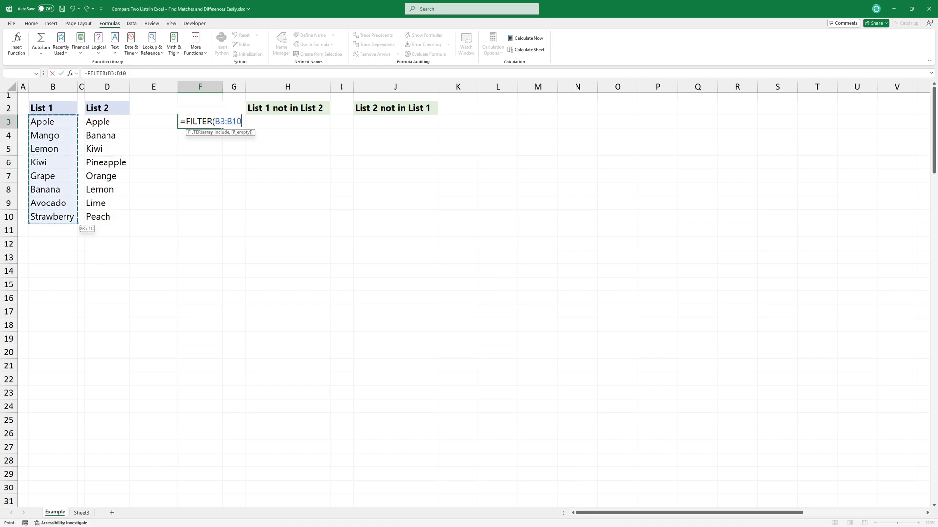
text(,)
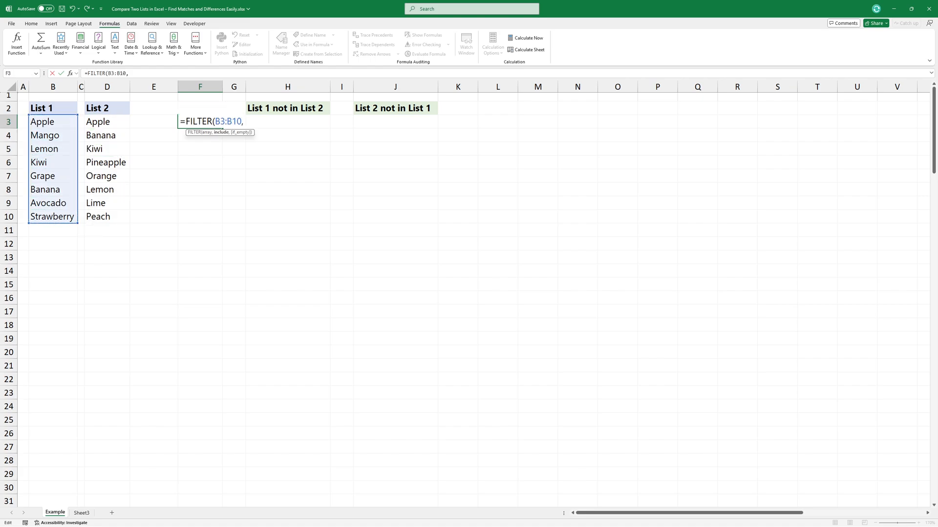
Step: Add COUNTIF(D3:D10,B3:B10) as the include condition matching List 1 against List 2
text(COUNTIF(D3:D10,B3:B10)
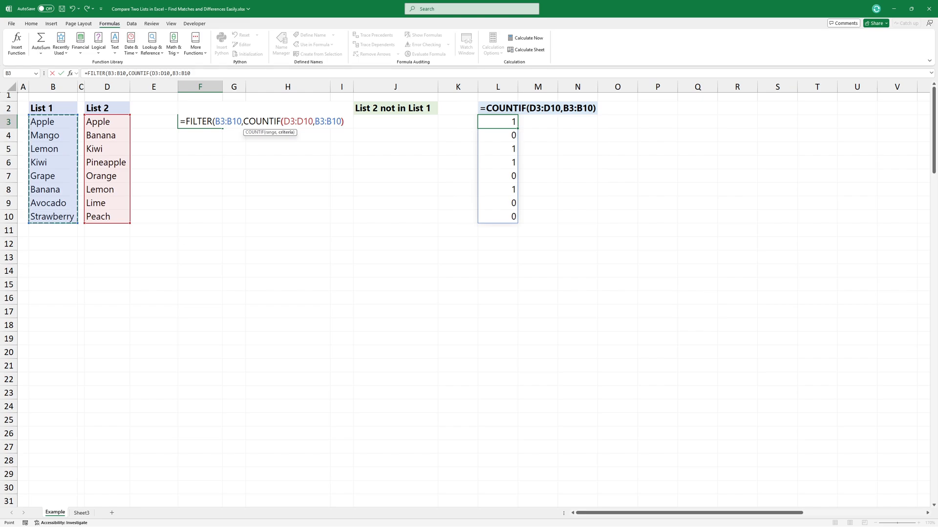
Step: Complete the formula so Common spills Apple, Lemon, Kiwi, Banana, then review F3
text())
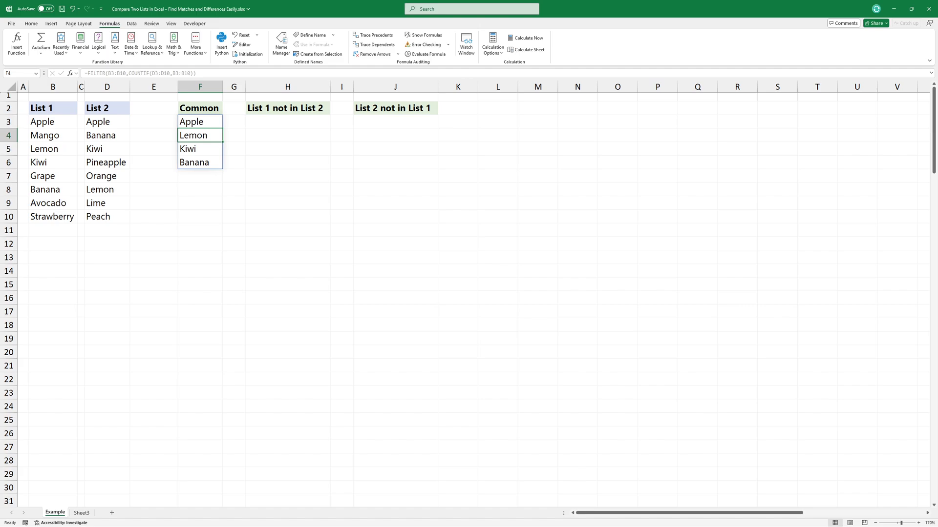
click(199, 121)
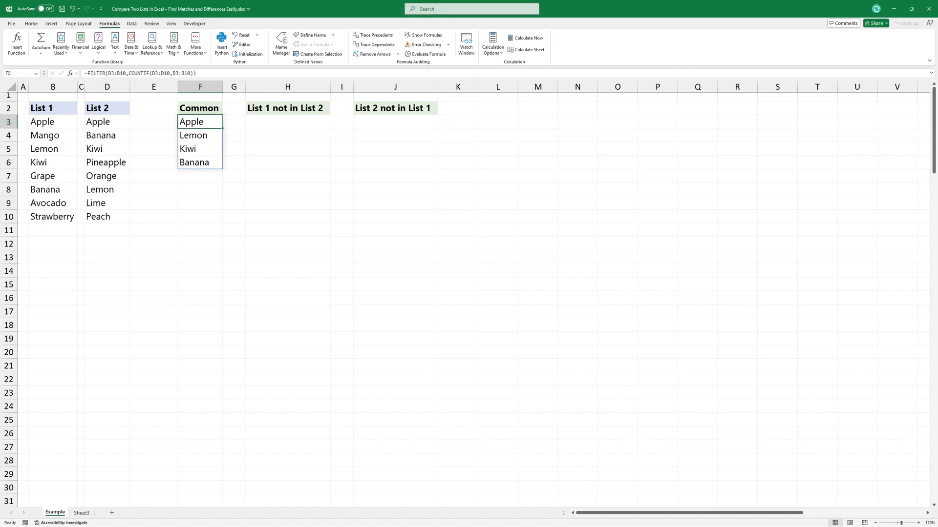